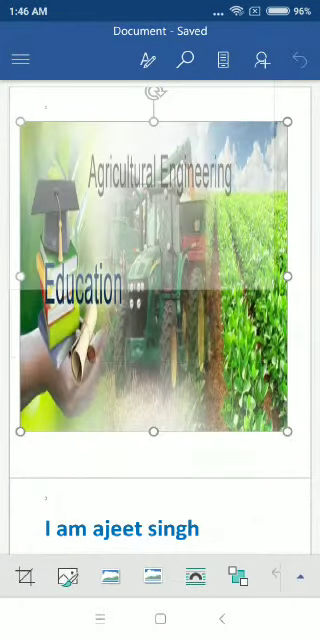
scroll("down", 3)
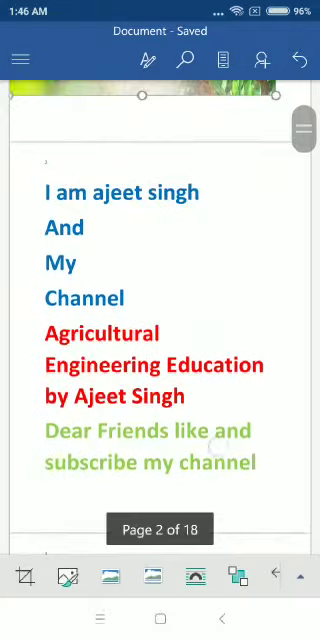
scroll("down", 3)
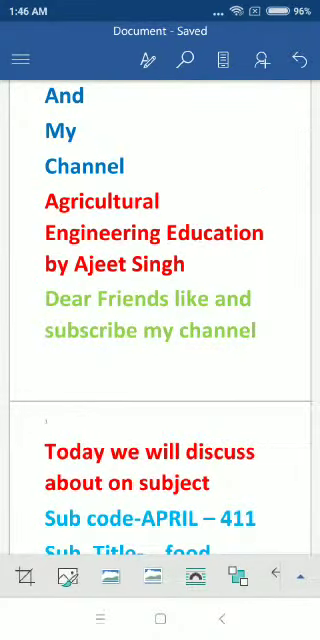
scroll("down", 3)
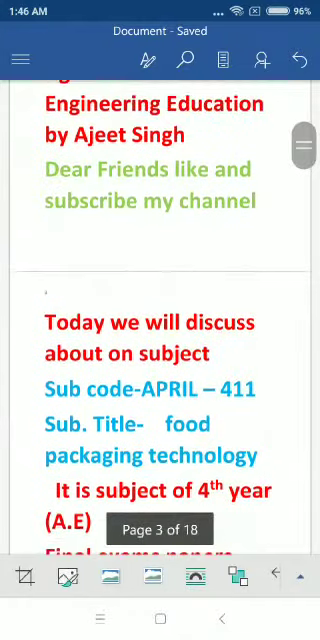
scroll("down", 3)
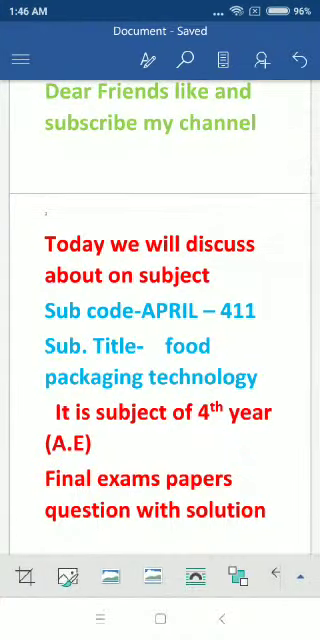
scroll("down", 3)
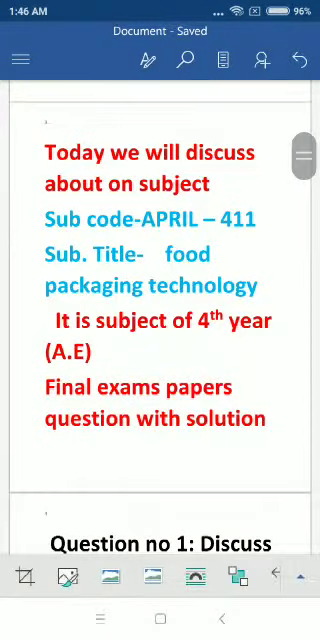
scroll("down", 3)
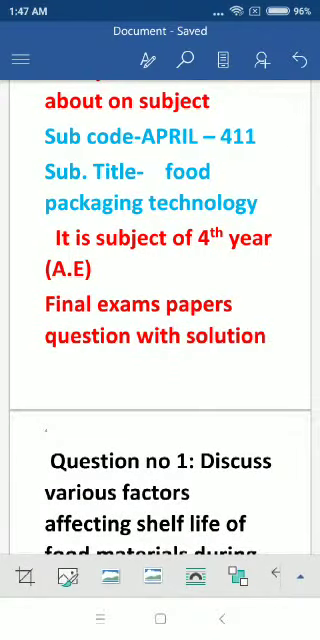
scroll("down", 3)
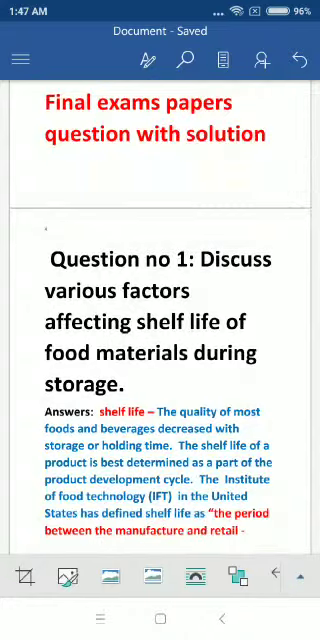
scroll("down", 3)
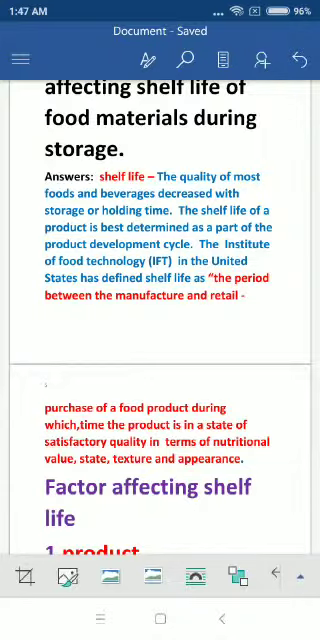
scroll("down", 3)
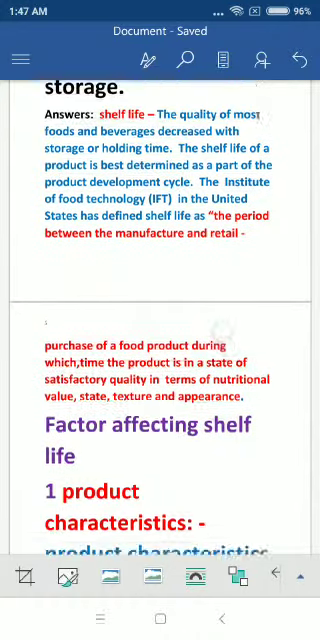
scroll("up", 3)
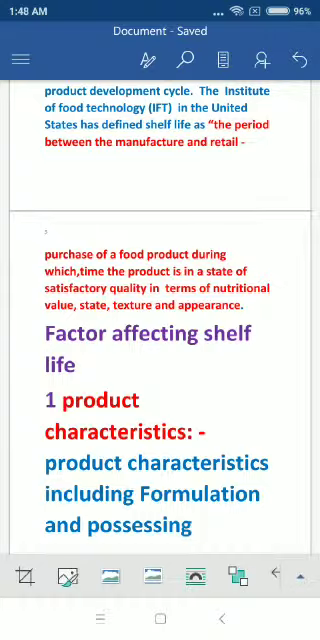
scroll("up", 3)
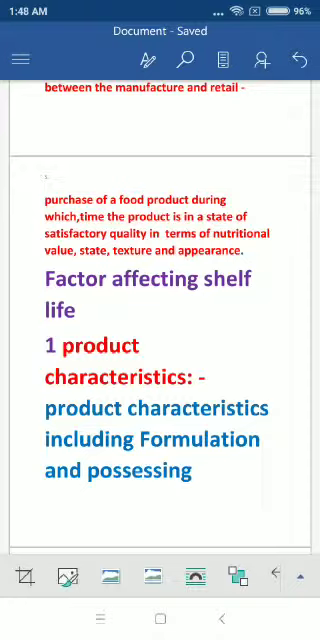
scroll("down", 3)
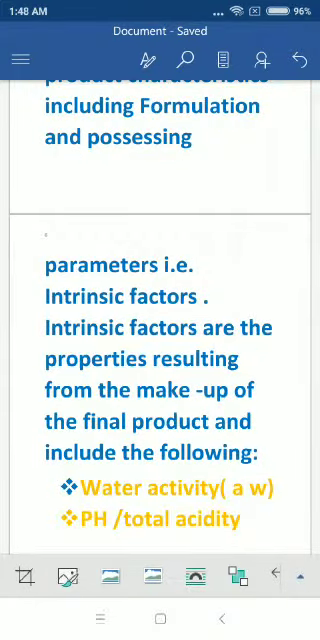
scroll("up", 3)
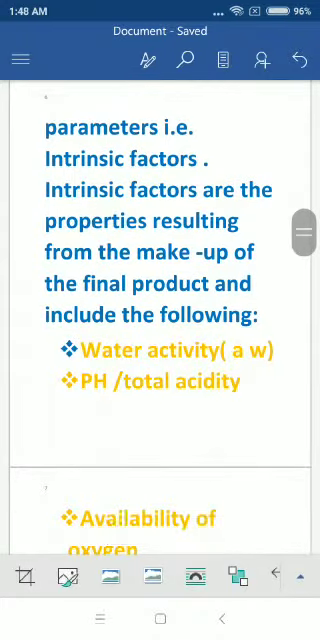
scroll("down", 3)
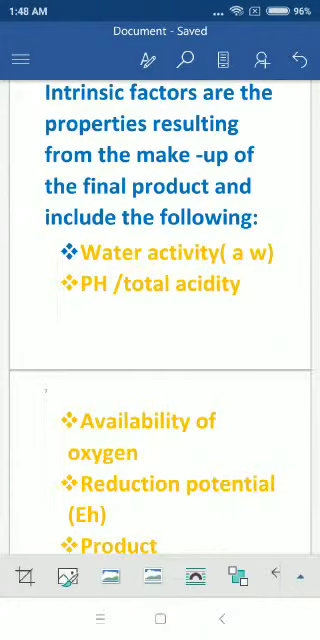
scroll("down", 3)
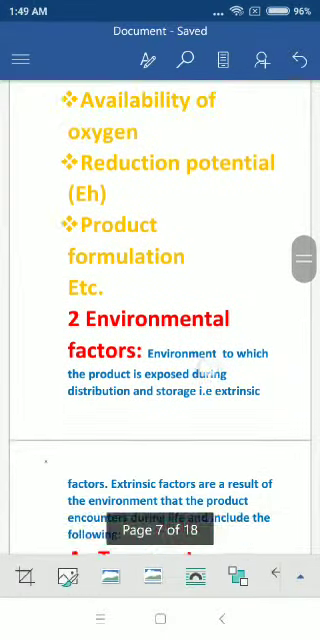
scroll("down", 3)
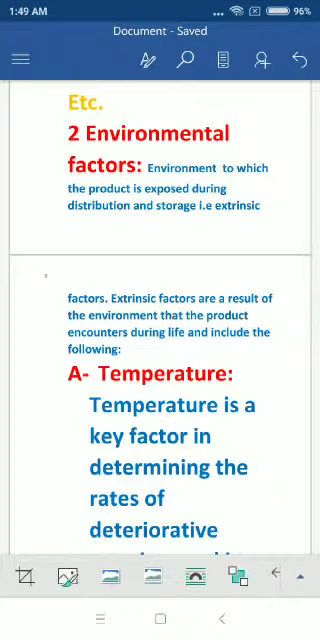
scroll("up", 3)
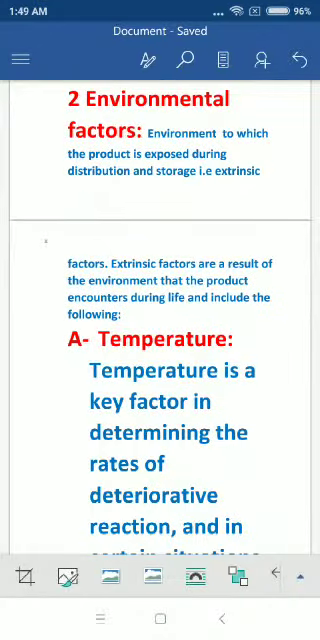
scroll("down", 3)
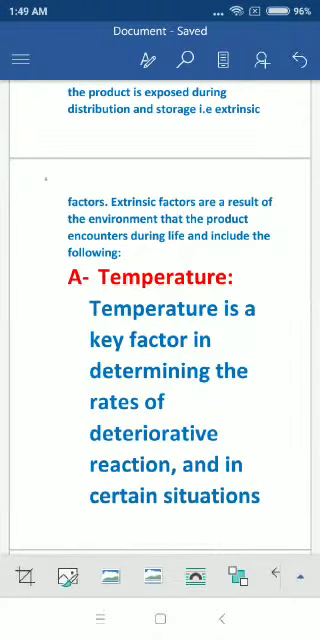
scroll("down", 3)
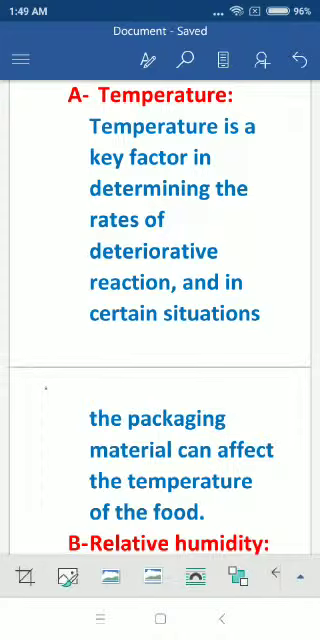
scroll("down", 3)
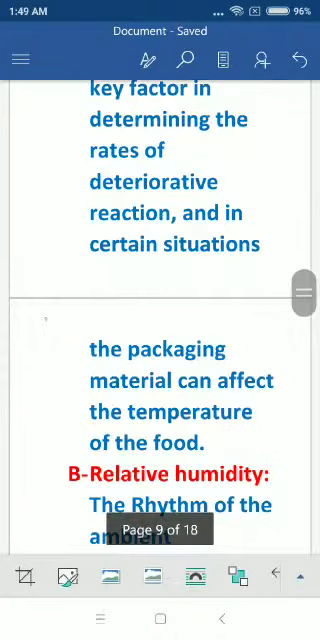
scroll("down", 3)
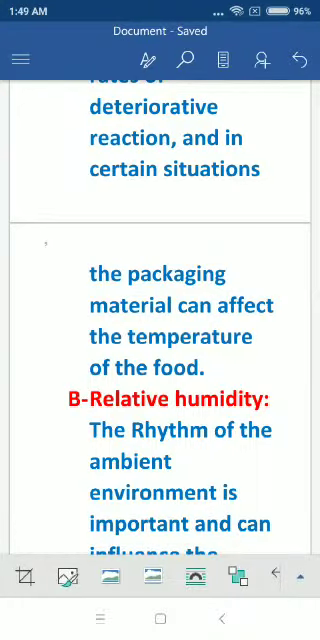
scroll("down", 3)
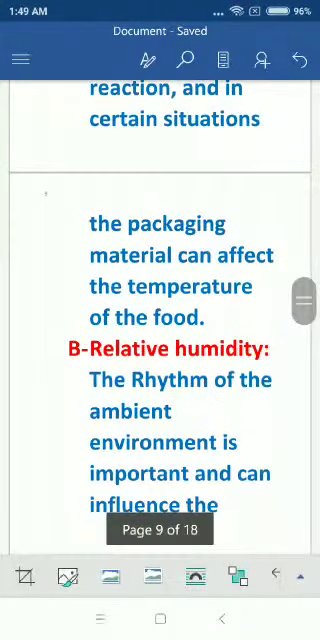
scroll("down", 3)
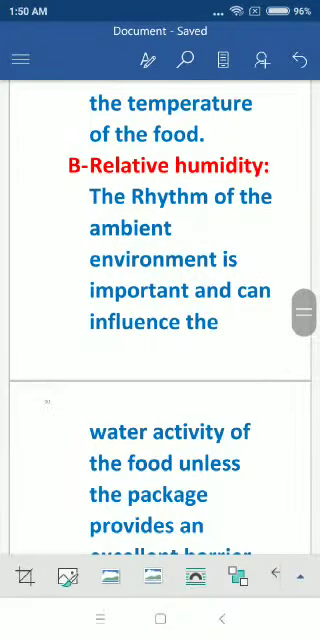
scroll("down", 3)
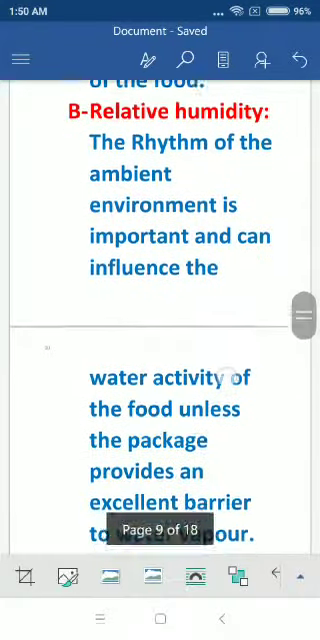
scroll("down", 3)
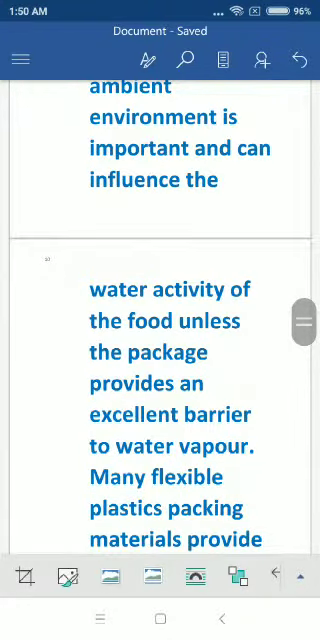
scroll("up", 3)
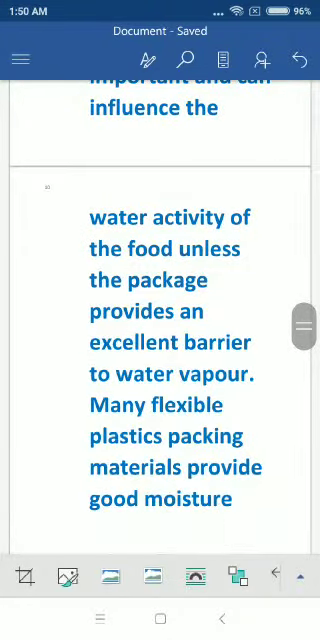
scroll("down", 3)
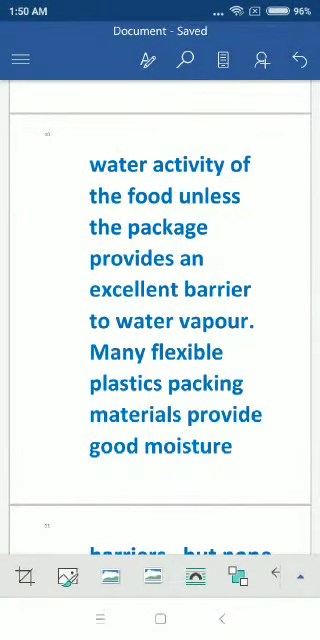
scroll("up", 3)
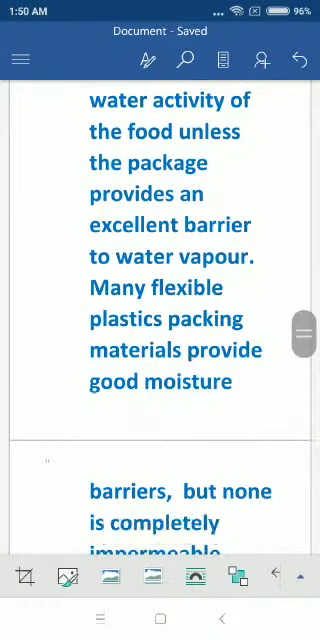
scroll("up", 3)
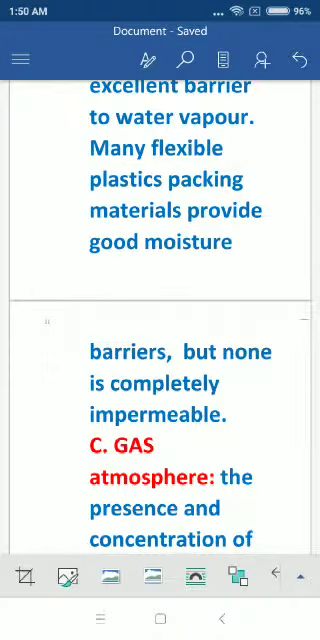
scroll("down", 3)
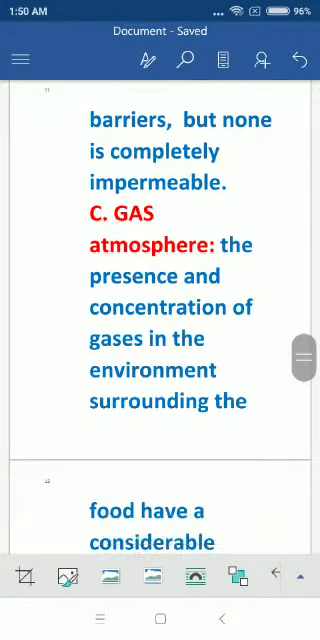
scroll("down", 3)
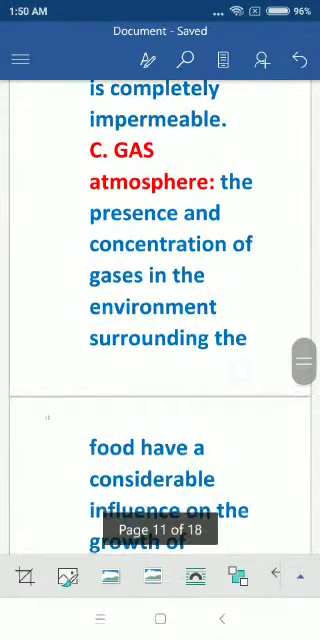
scroll("up", 3)
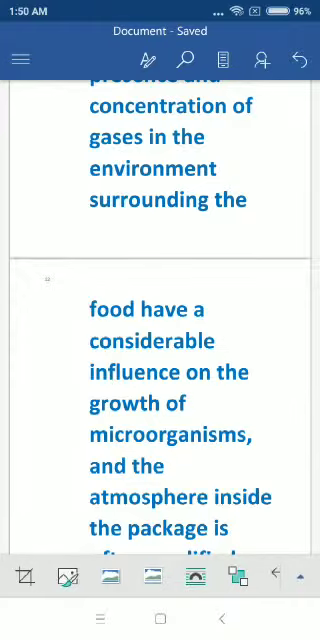
scroll("up", 3)
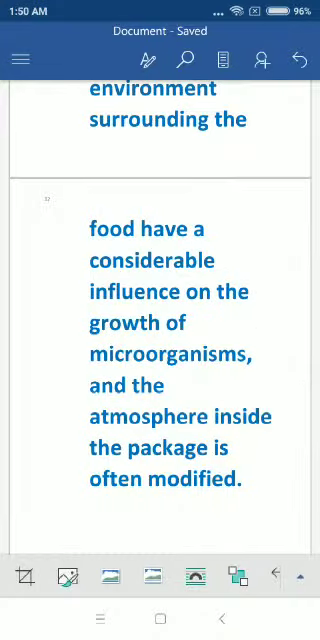
scroll("up", 3)
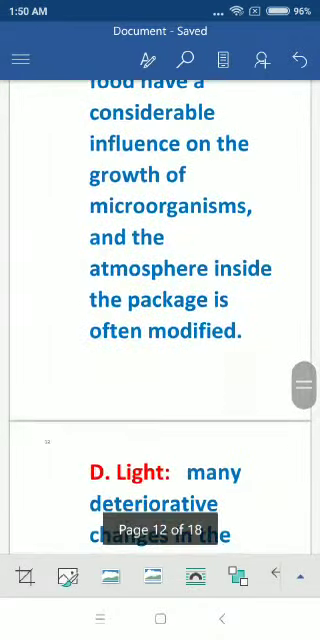
scroll("down", 3)
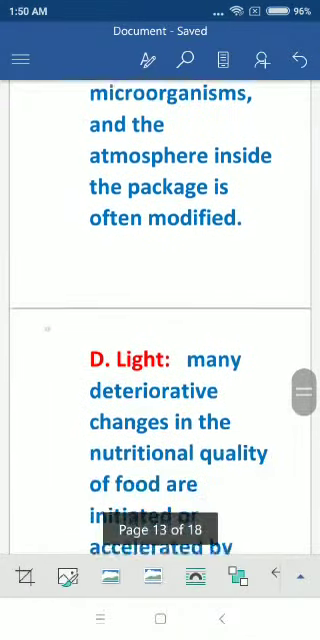
scroll("down", 3)
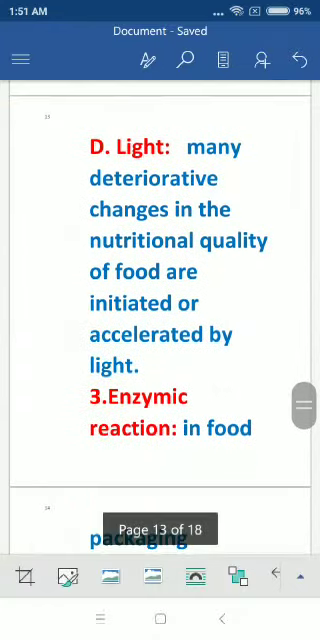
scroll("up", 3)
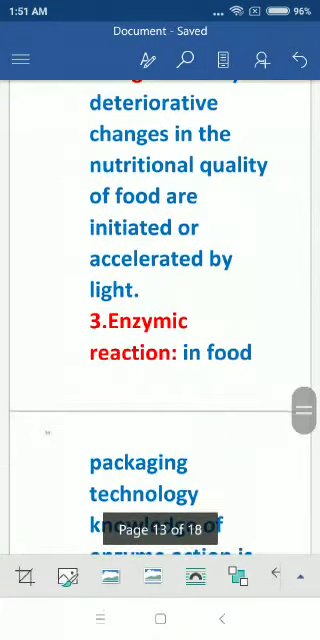
scroll("up", 3)
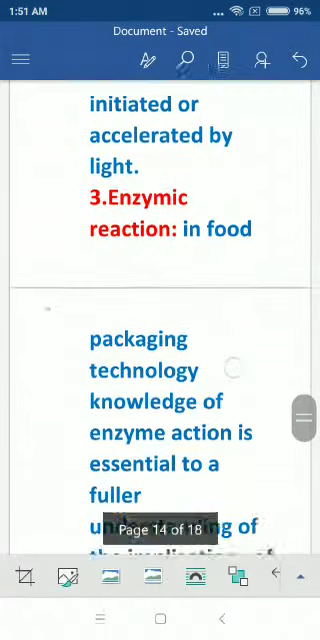
scroll("up", 3)
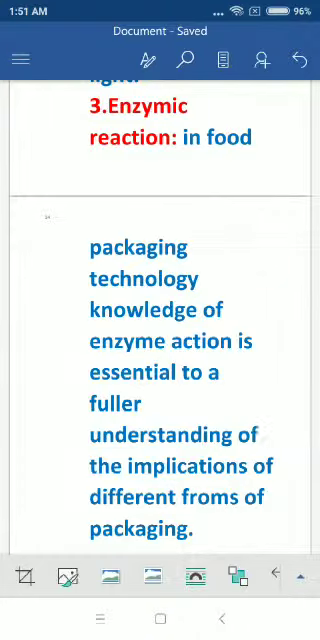
scroll("up", 3)
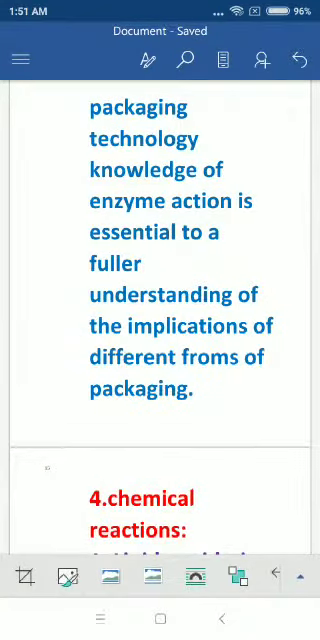
scroll("down", 3)
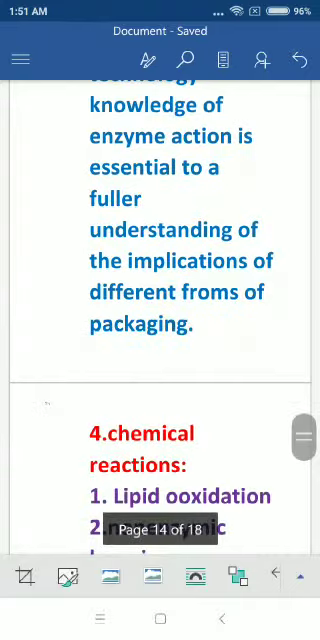
scroll("down", 3)
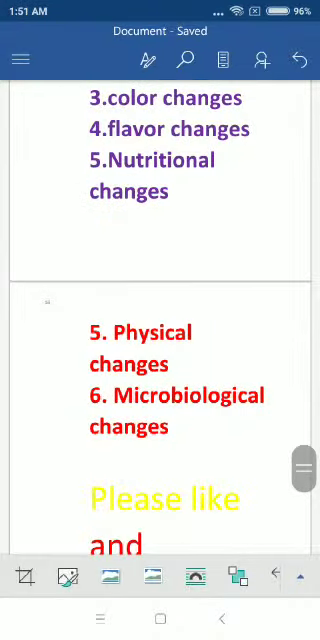
scroll("down", 3)
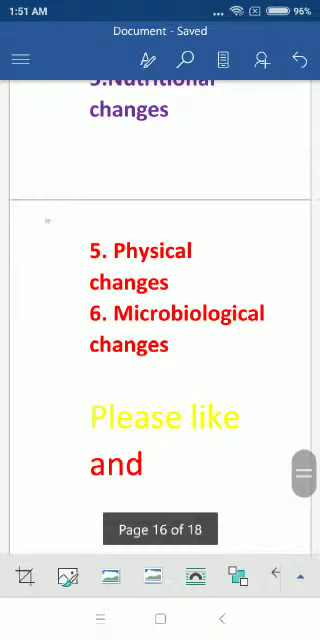
scroll("up", 3)
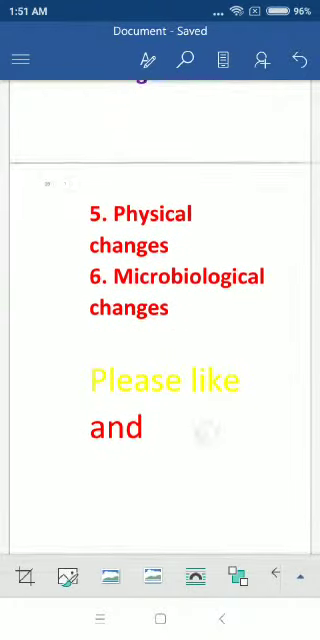
scroll("down", 3)
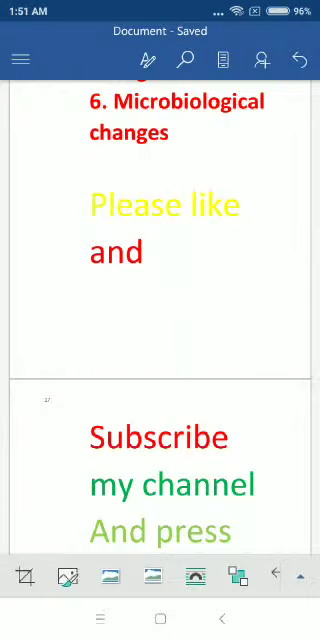
scroll("down", 3)
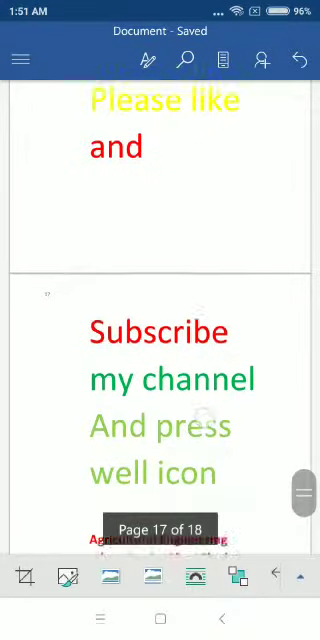
scroll("down", 3)
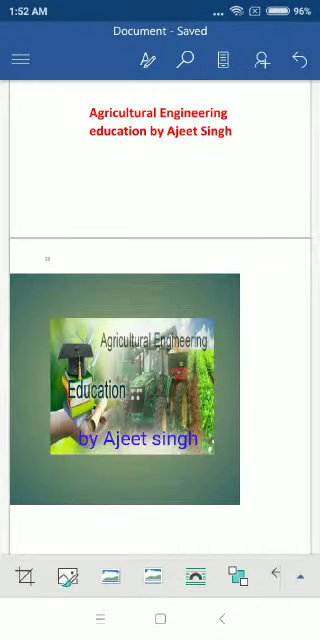
scroll("up", 3)
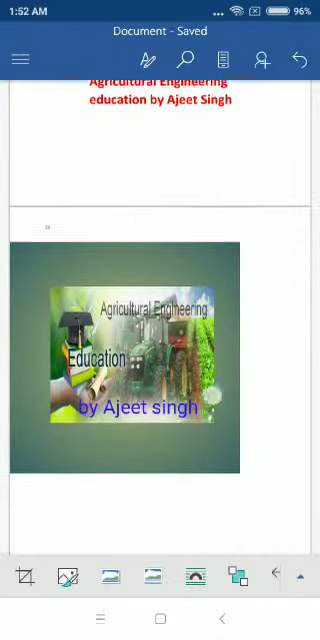